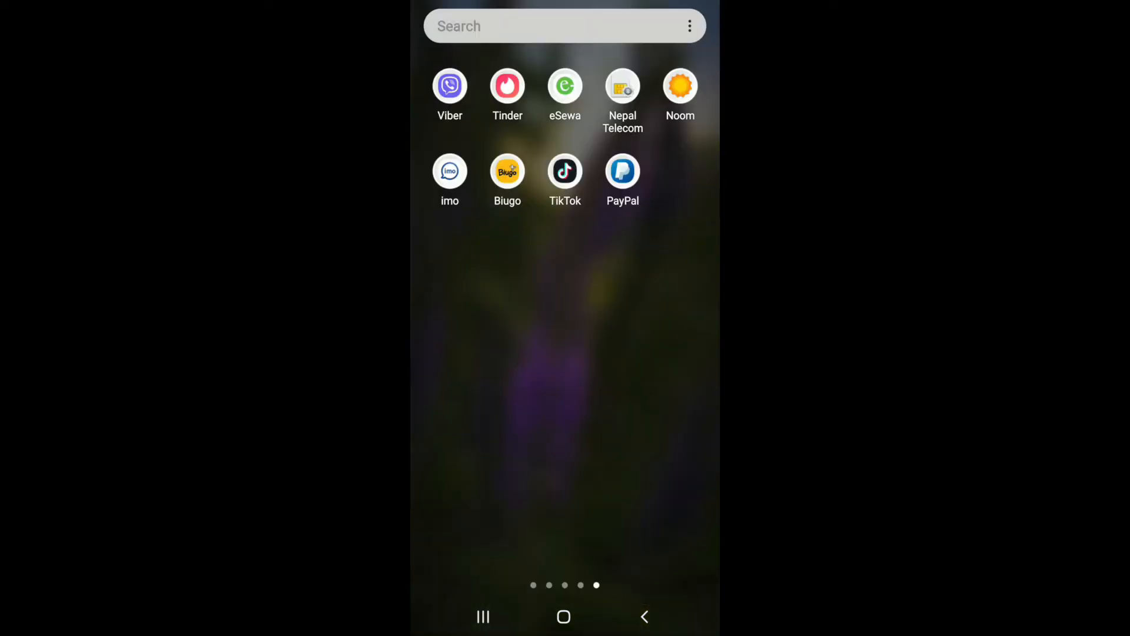
Step: Launch TikTok from the app drawer and go to your own profile page
{"action": "left_click", "coordinate": [566, 171]}
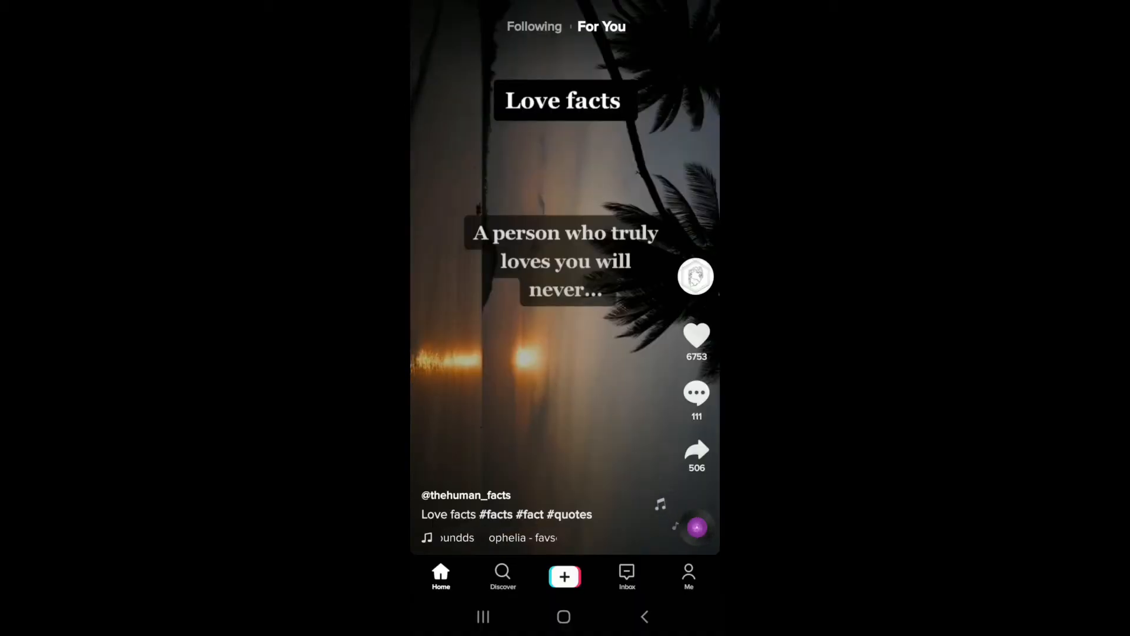
{"action": "left_click", "coordinate": [689, 577]}
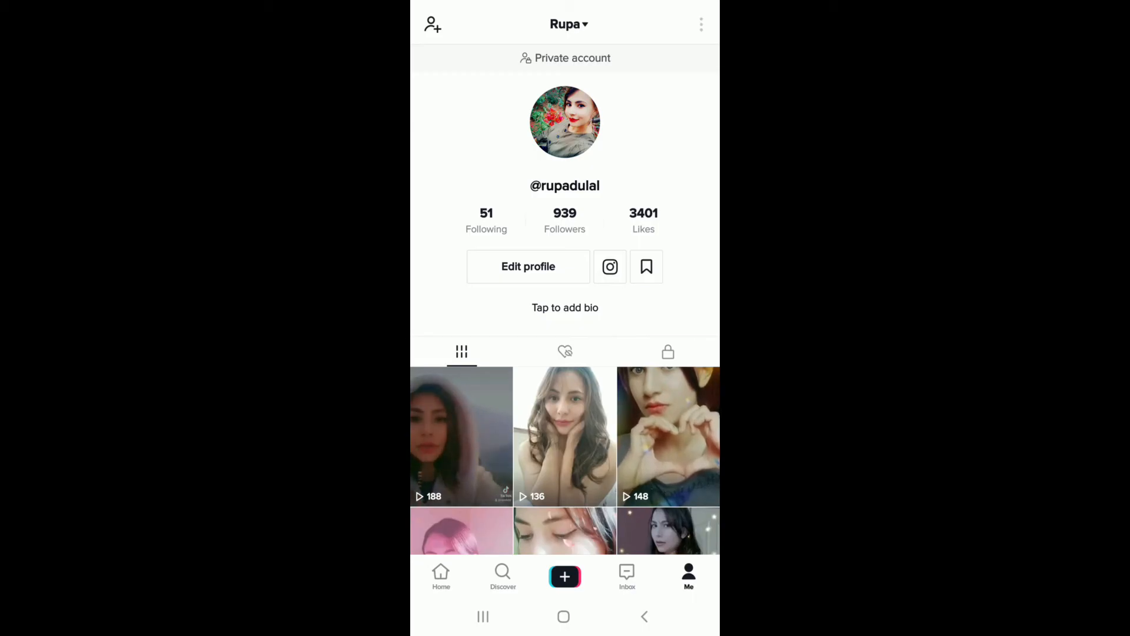
Step: Open the Settings and privacy page from the profile's three-dot menu
{"action": "left_click", "coordinate": [699, 23]}
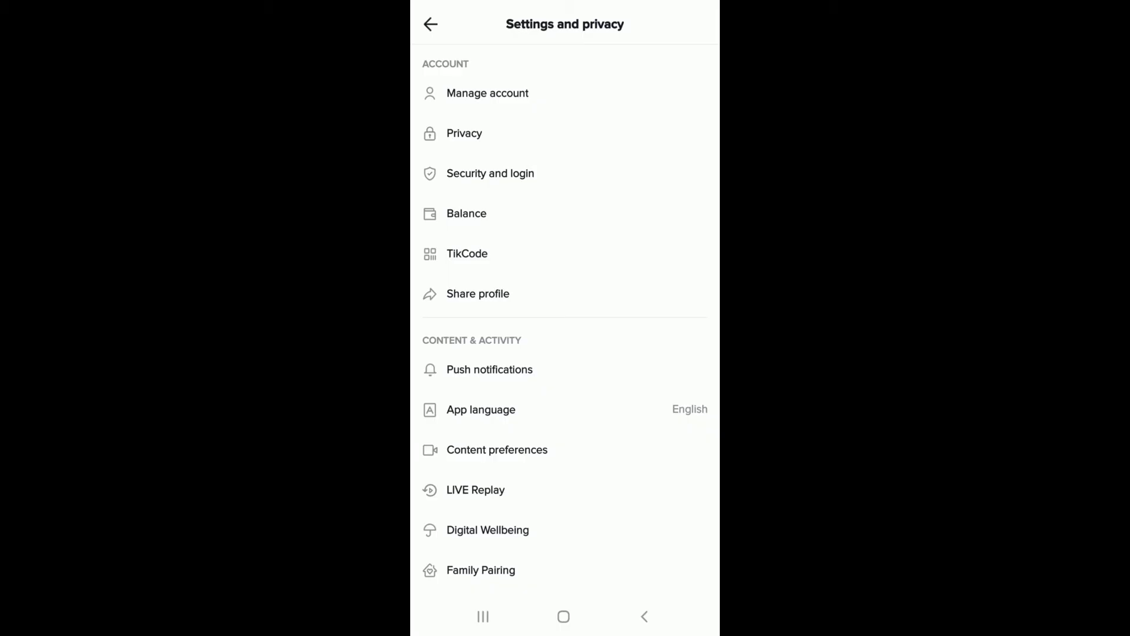
Step: In Privacy, turn off Private account, confirm the public switch, then return to the home screen
{"action": "left_click", "coordinate": [464, 133]}
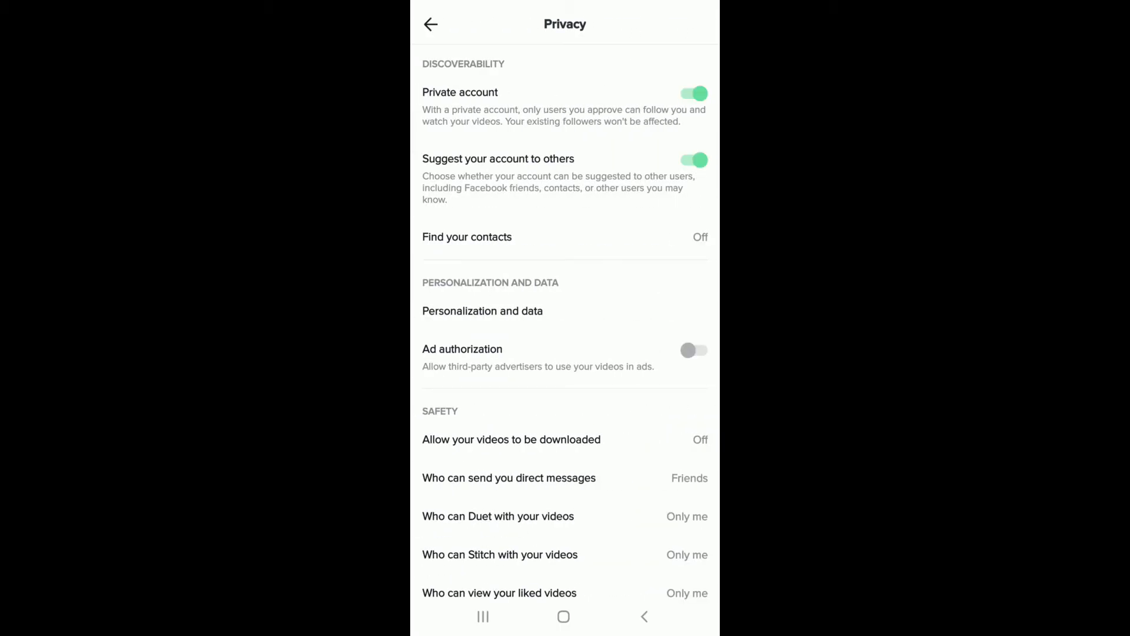
{"action": "left_click", "coordinate": [691, 93]}
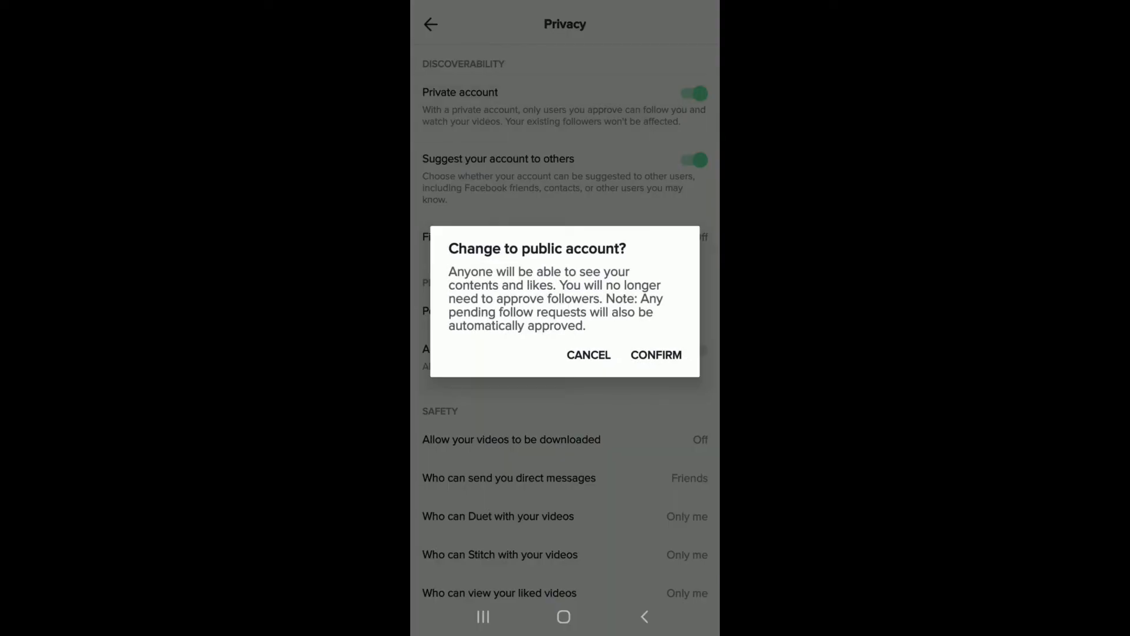
{"action": "left_click", "coordinate": [656, 354]}
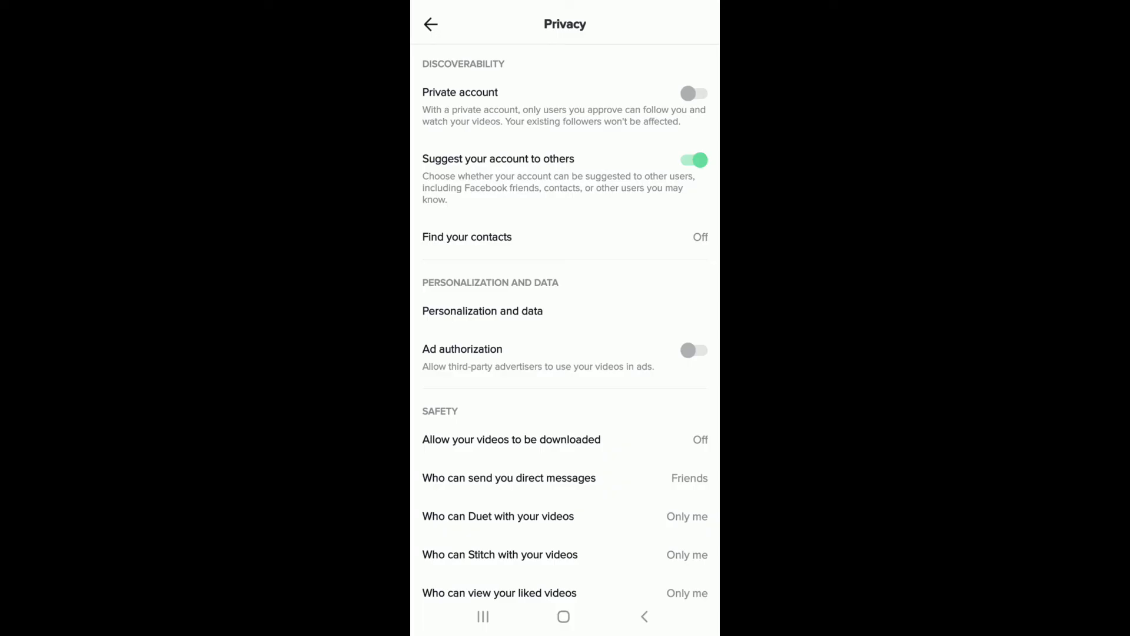
{"action": "left_click", "coordinate": [431, 23]}
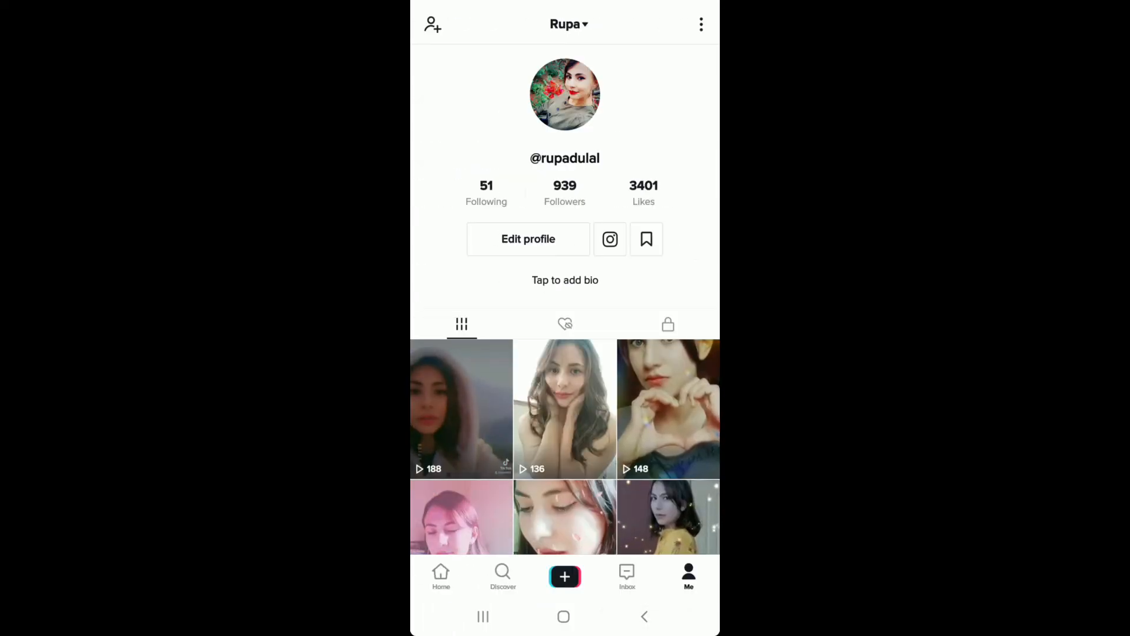
{"action": "left_click", "coordinate": [564, 616]}
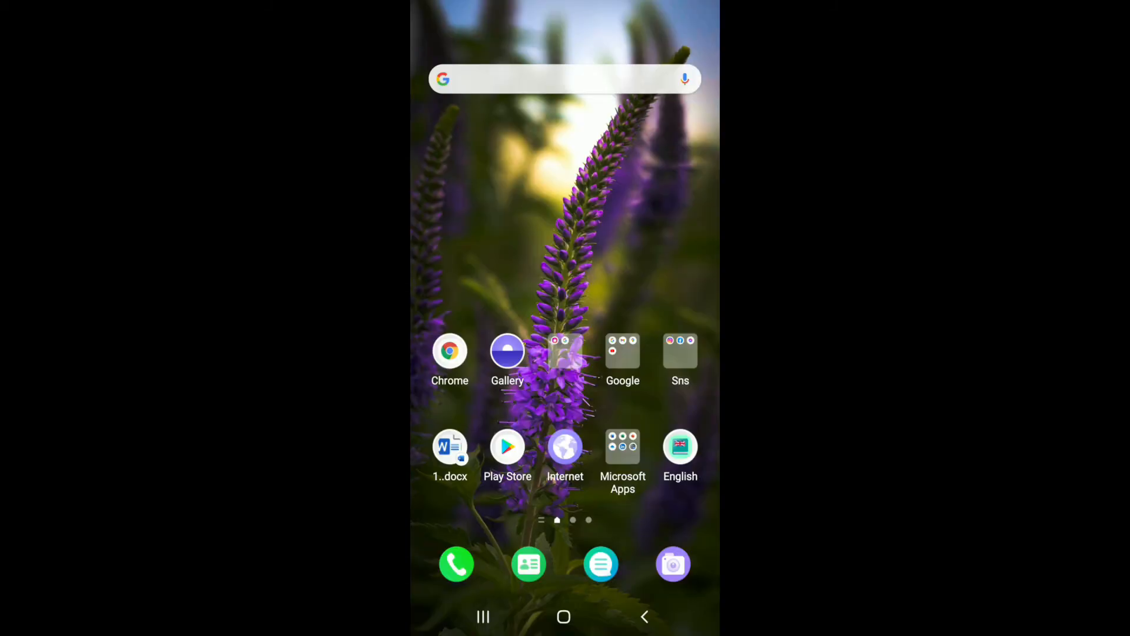